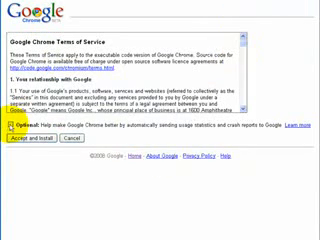
Step: Scroll through the terms, accept them, and start the Google Chrome download
scroll(down, 3)
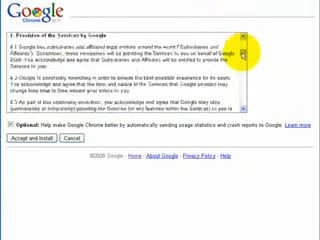
scroll(down, 3)
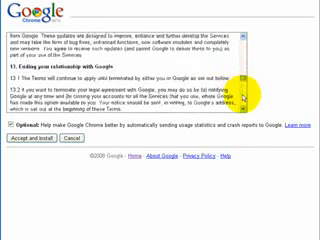
scroll(down, 3)
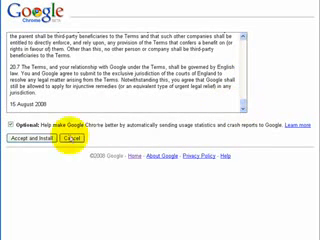
click(38, 192)
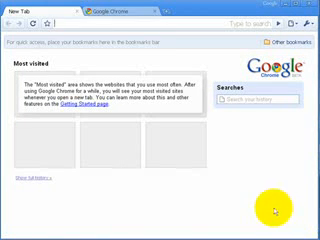
mouse_move(148, 159)
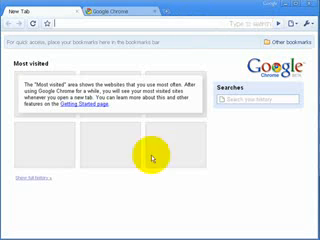